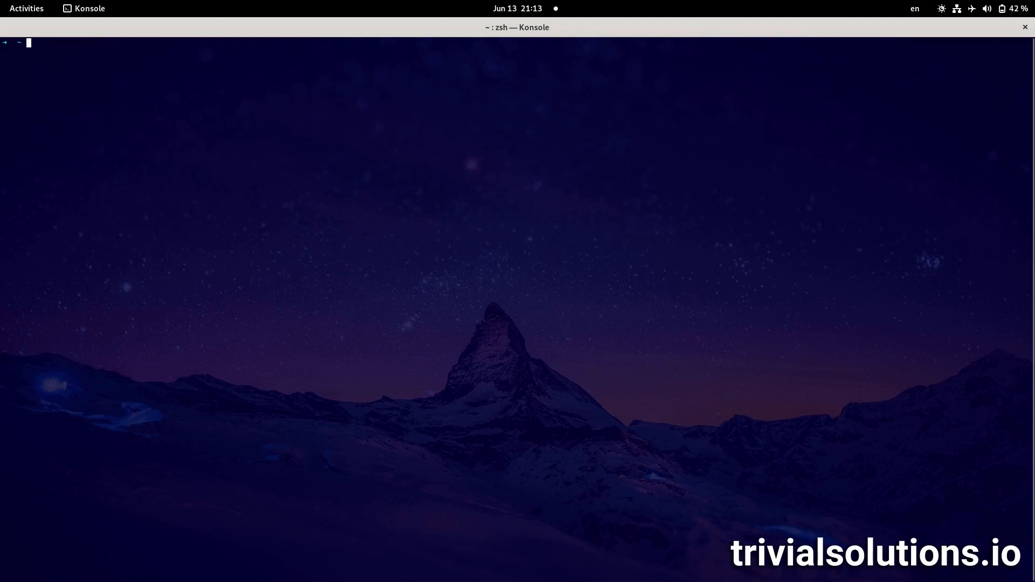
key("ctrl+r")
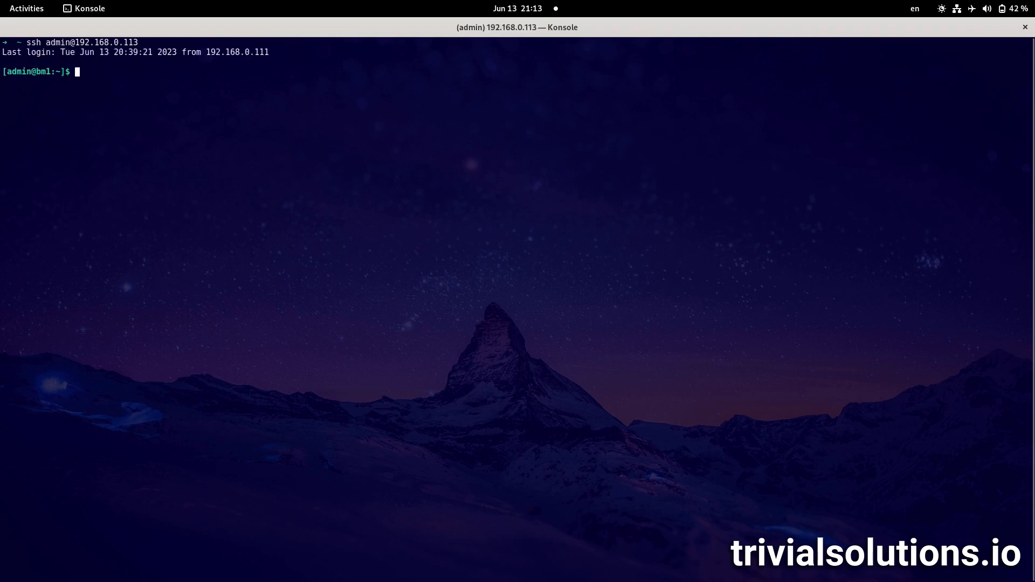
type("htop")
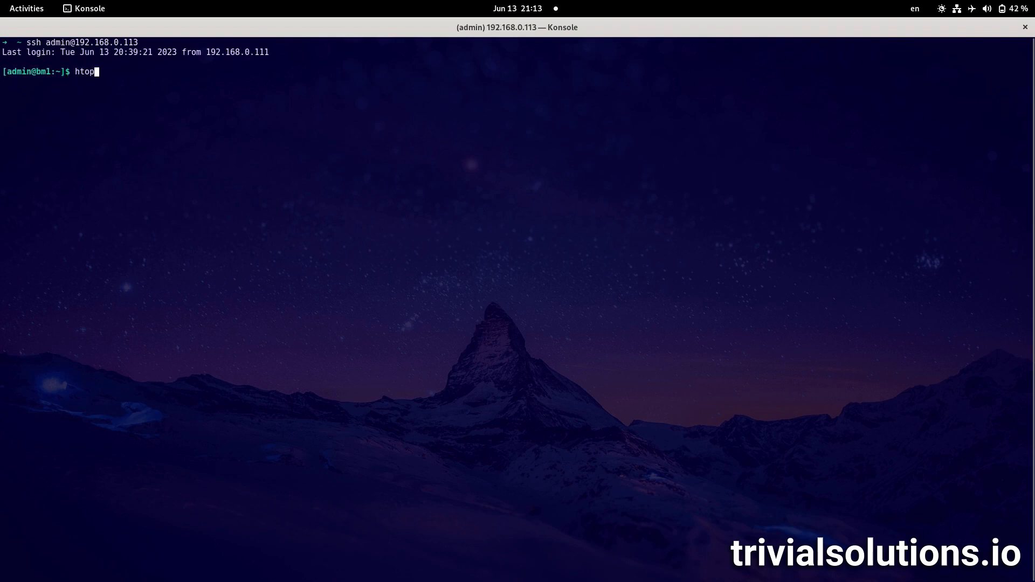
key("Return")
type("lsblk")
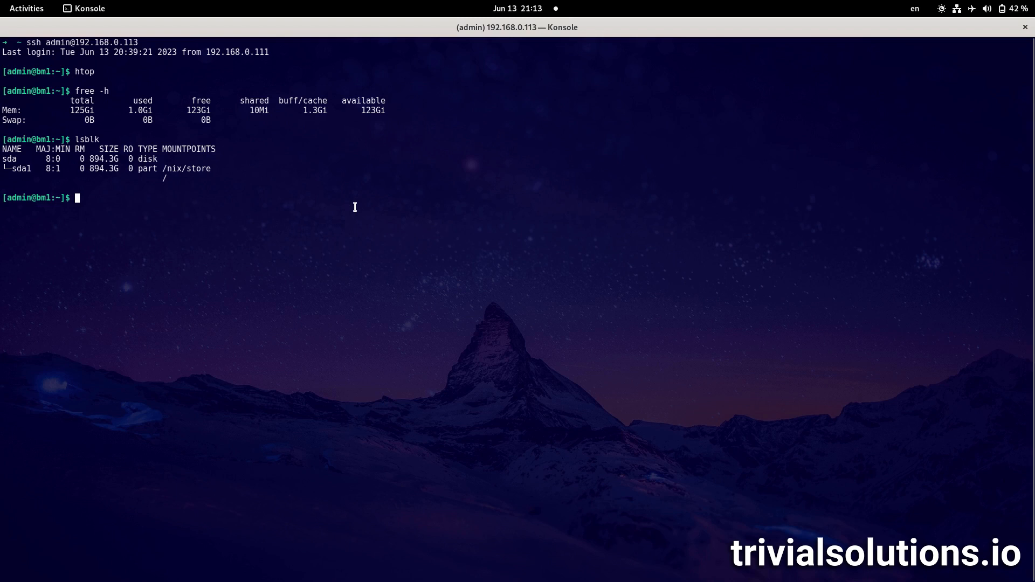
Run nvidia-smi to list the two 16 GB Tesla P100 GPUs and their status
type("nvidia-smi")
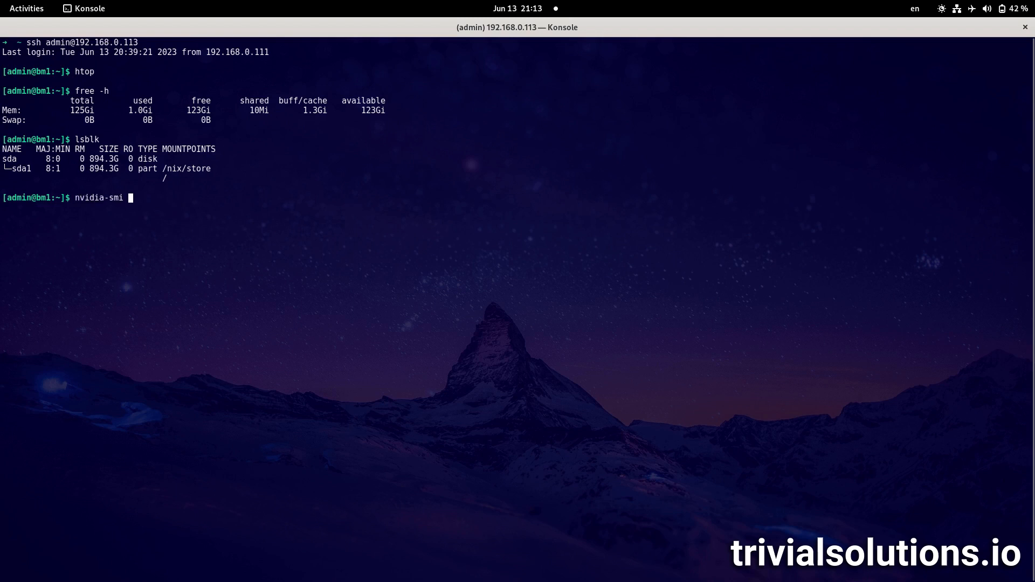
key("Return")
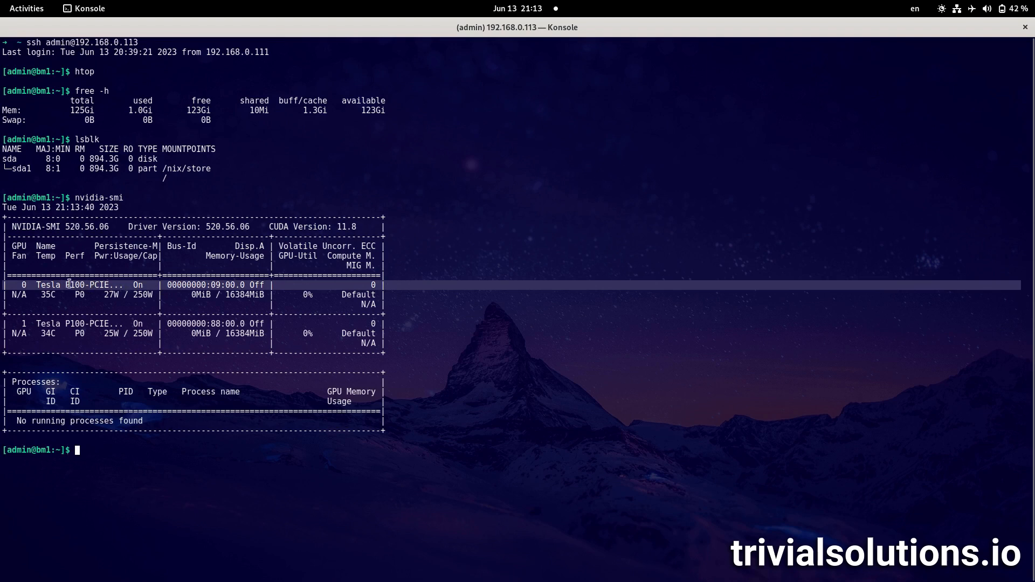
mouse_move(73, 325)
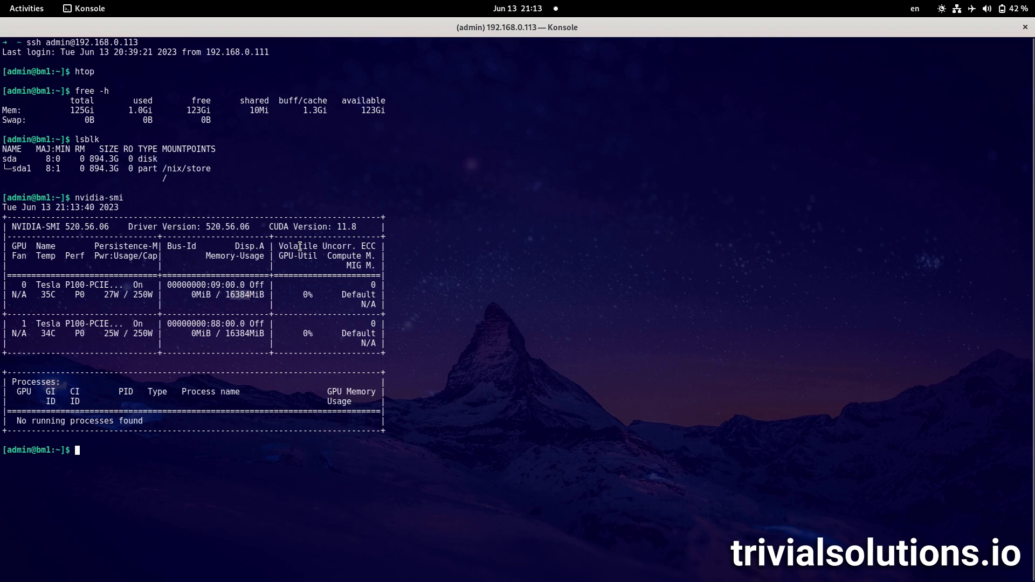
type("expr 16")
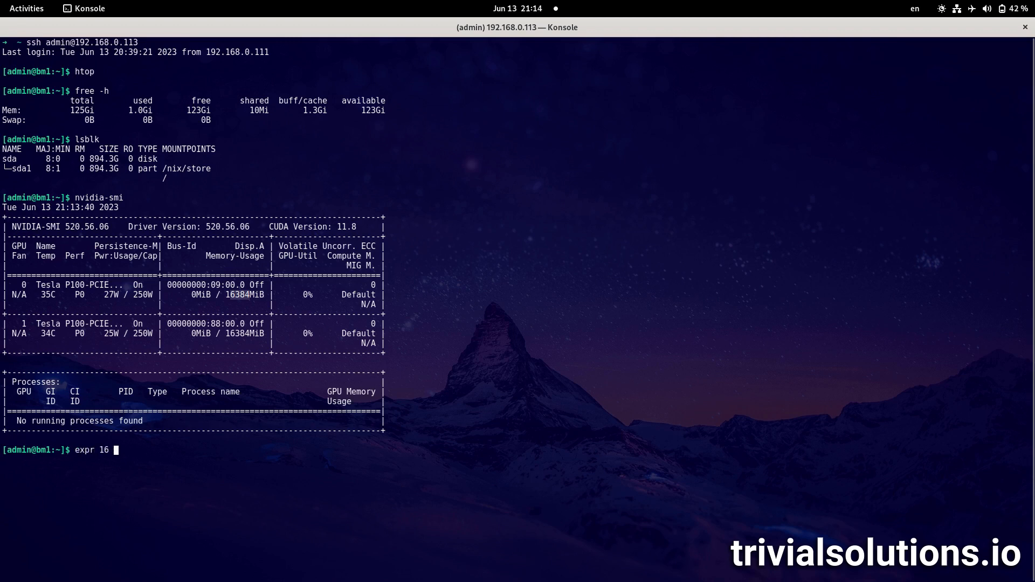
Check with expr 16 \* 8 that the product is 128
type("\\")
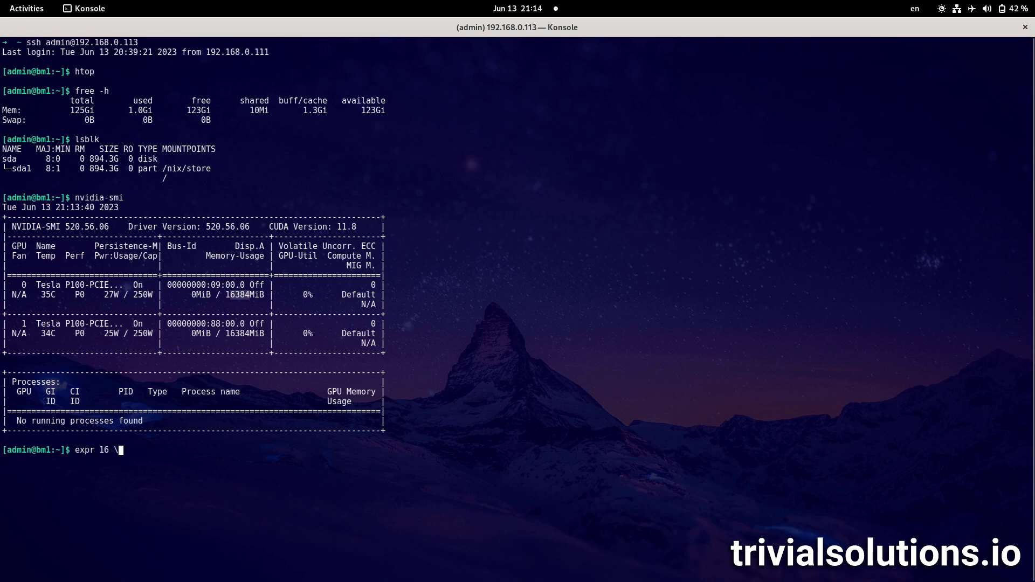
type("* 8")
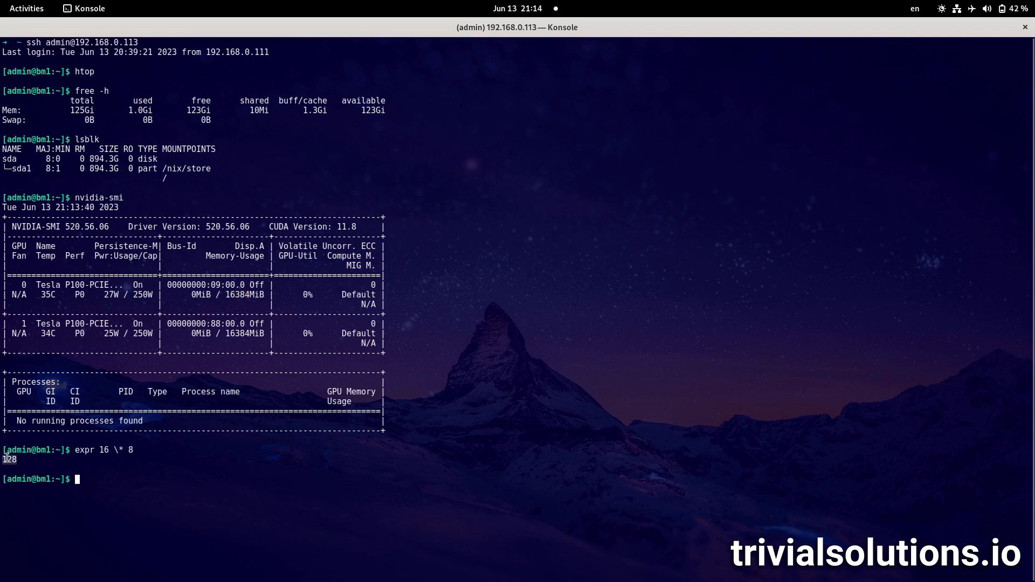
mouse_move(125, 388)
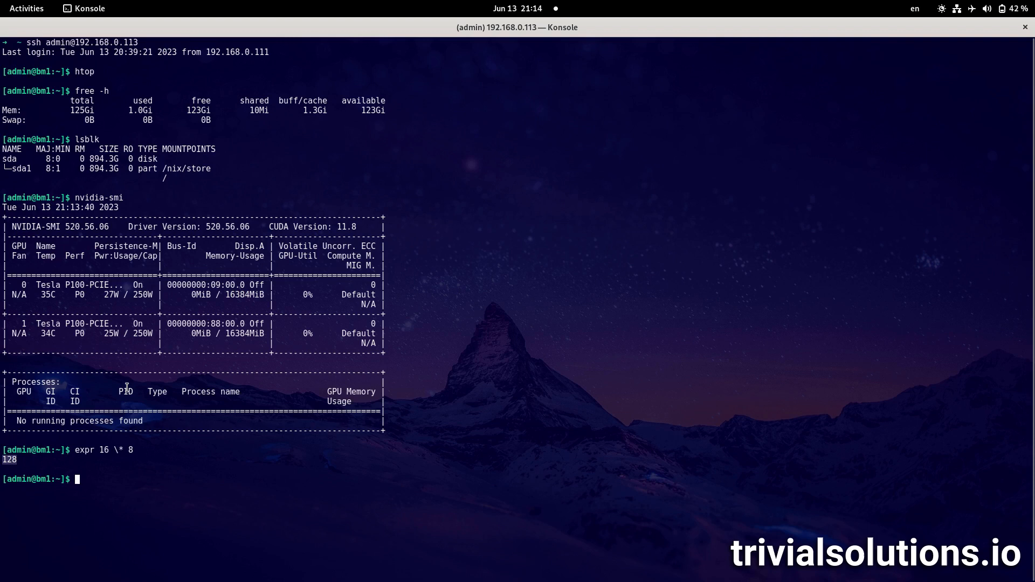
mouse_move(205, 313)
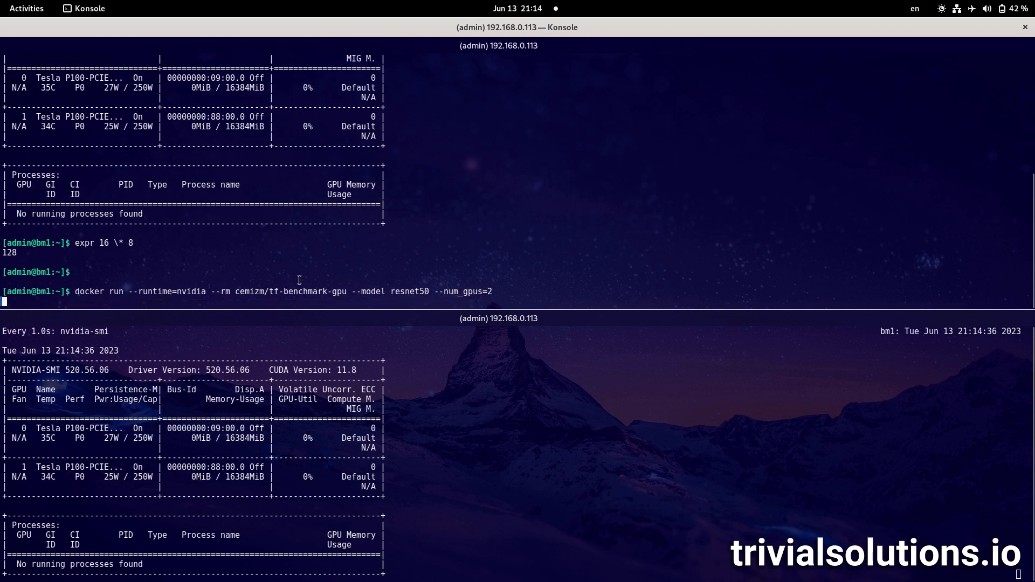
Run the two-GPU ResNet50 Docker benchmark to completion at 470.31 images/sec total
key("Return")
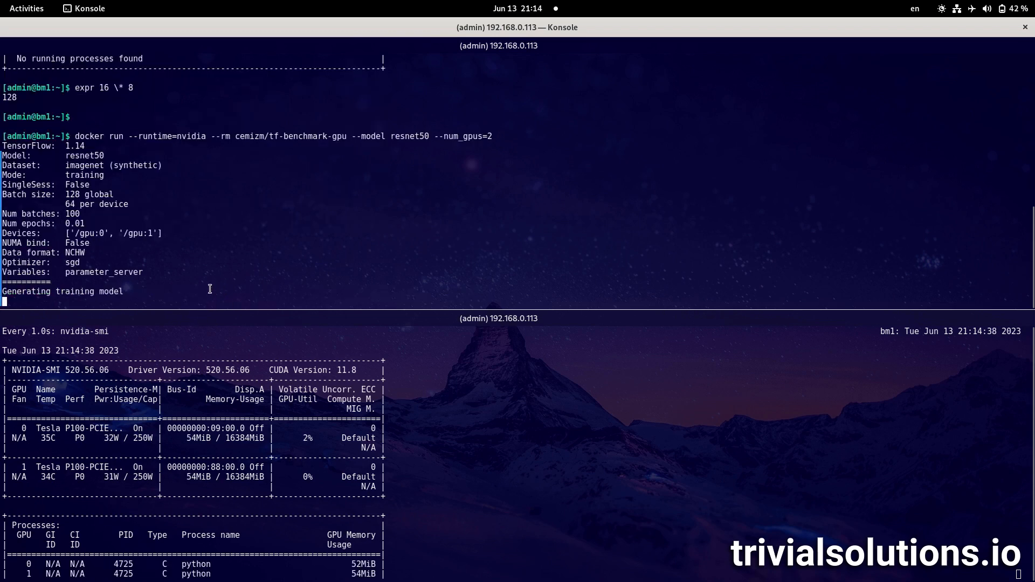
mouse_move(153, 233)
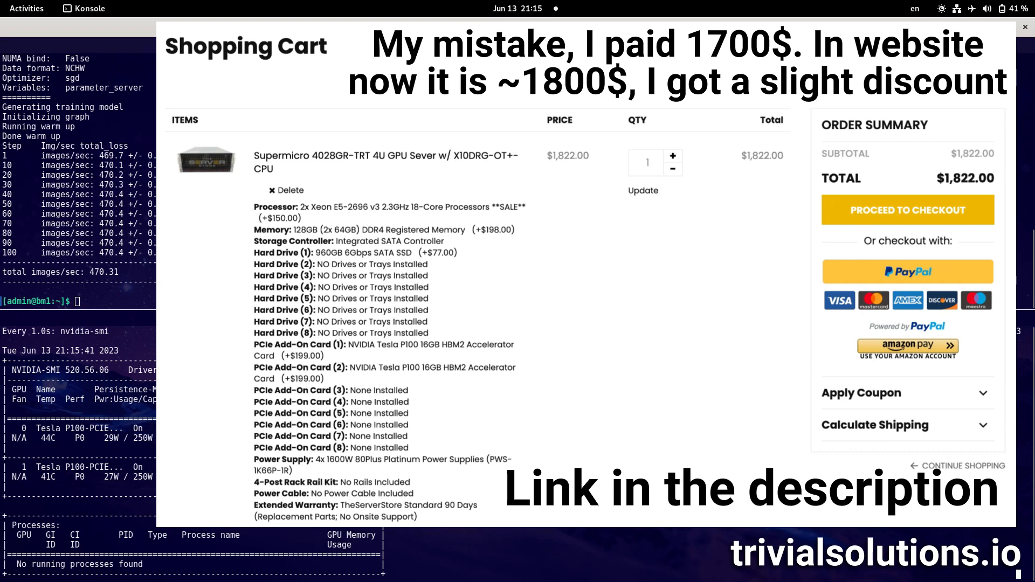
left_click(1024, 27)
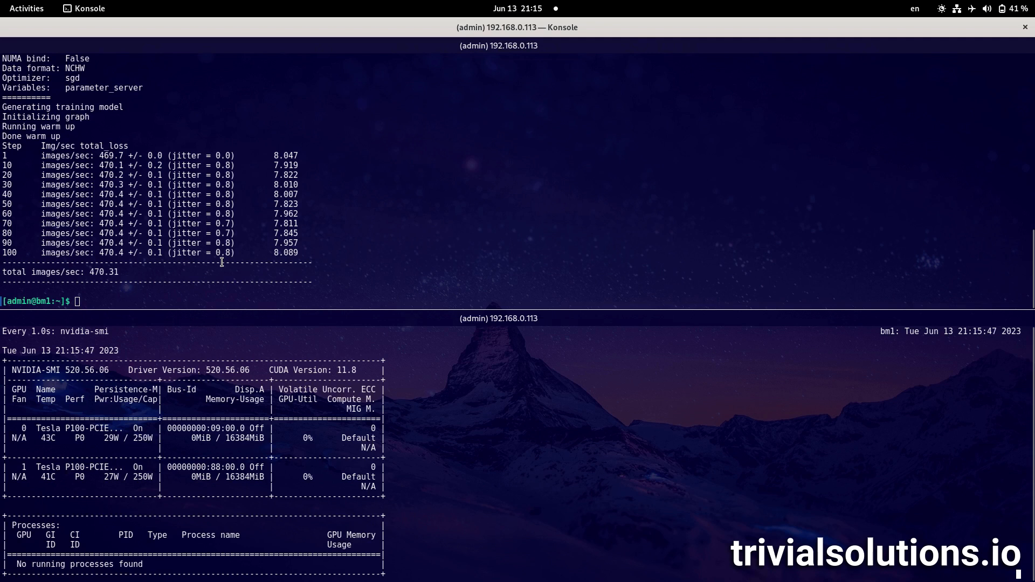
mouse_move(265, 235)
type("htop")
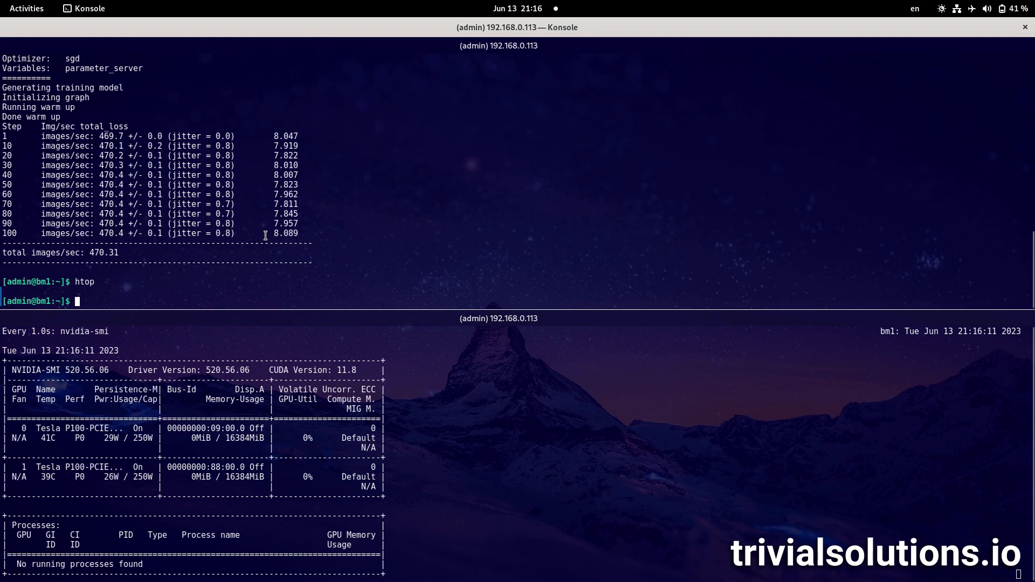
Show the kernel with uname --all: Linux 5.15.112 NixOS x86_64
type("uname --all")
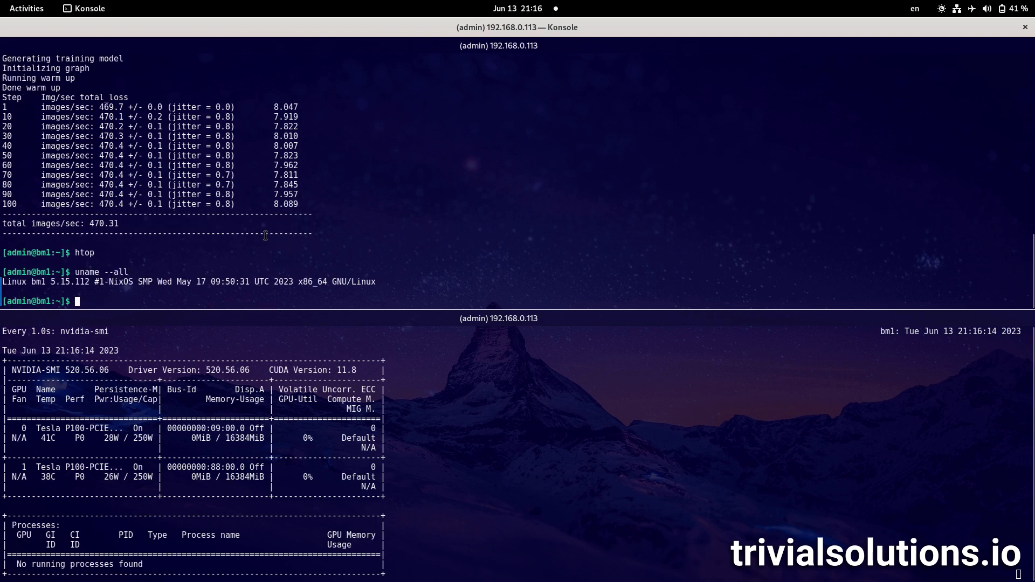
type("vi /etc/ix")
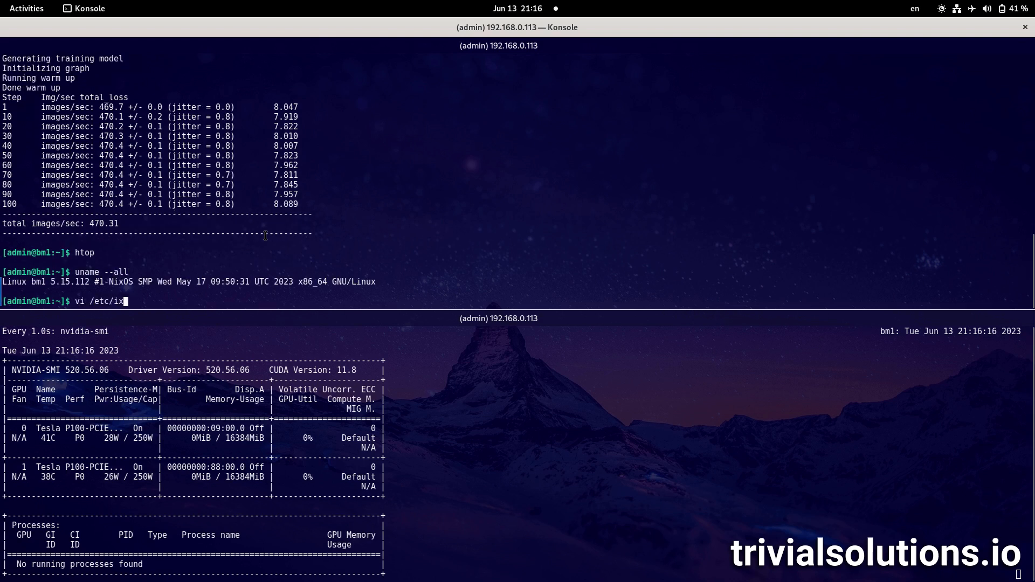
View /etc/nixos/configuration.nix in vi to review the nvidia and Docker settings
type("nixos/")
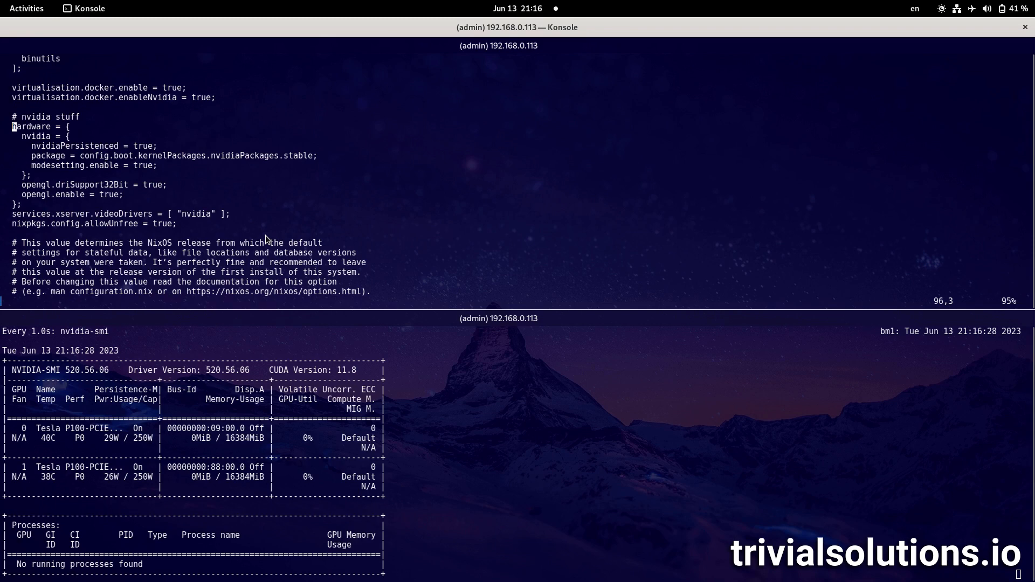
key("V")
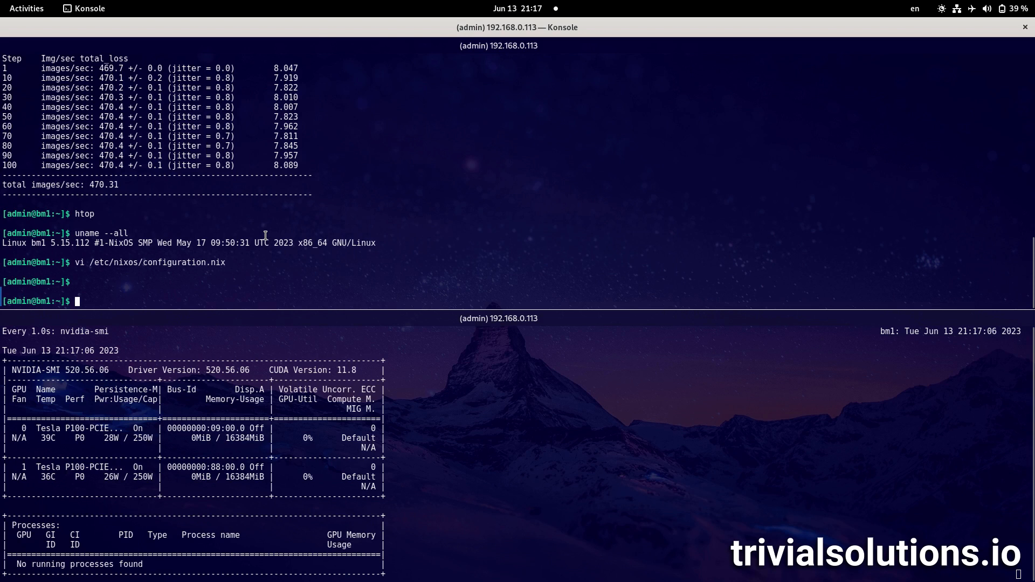
type("d")
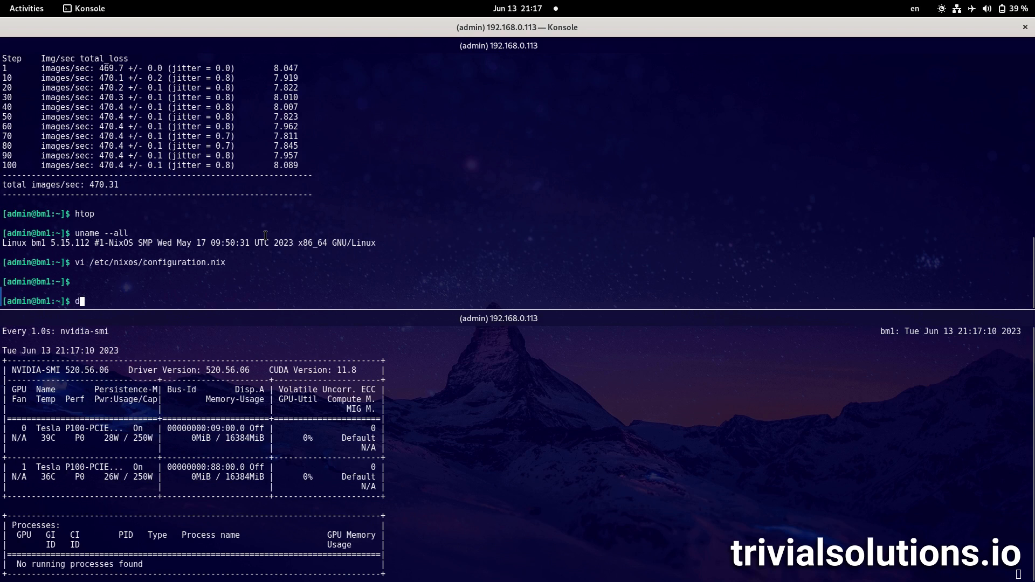